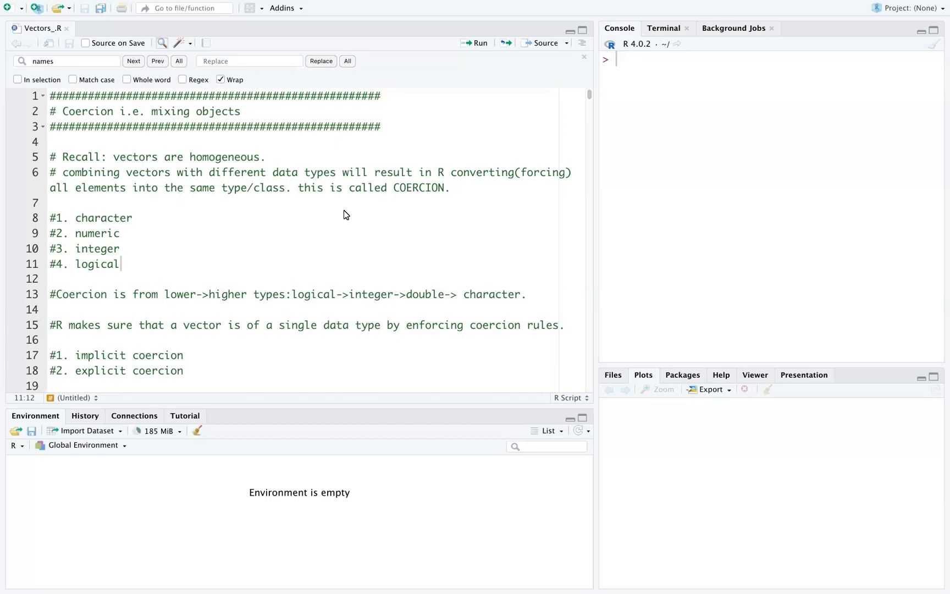
mouse_move(343, 211)
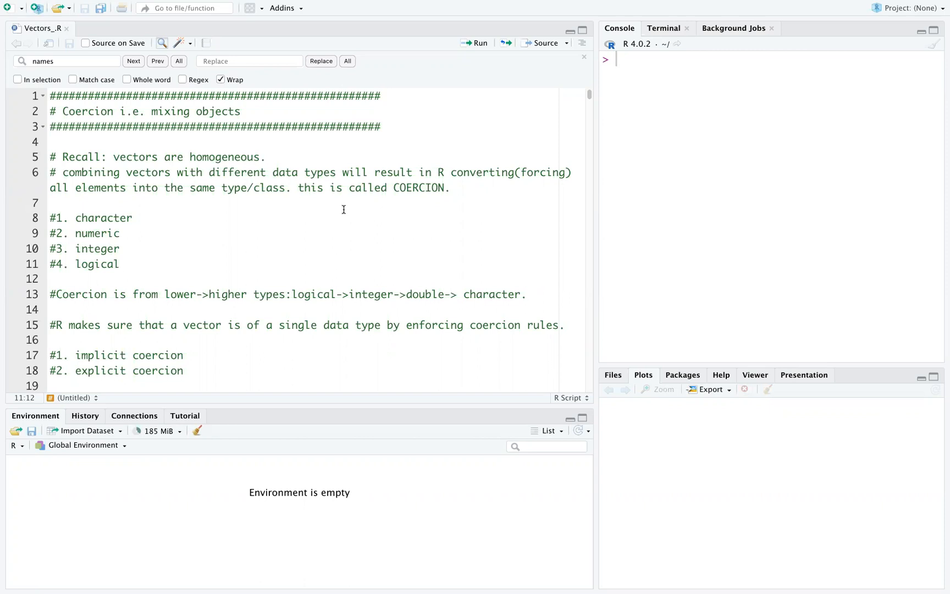
mouse_move(329, 153)
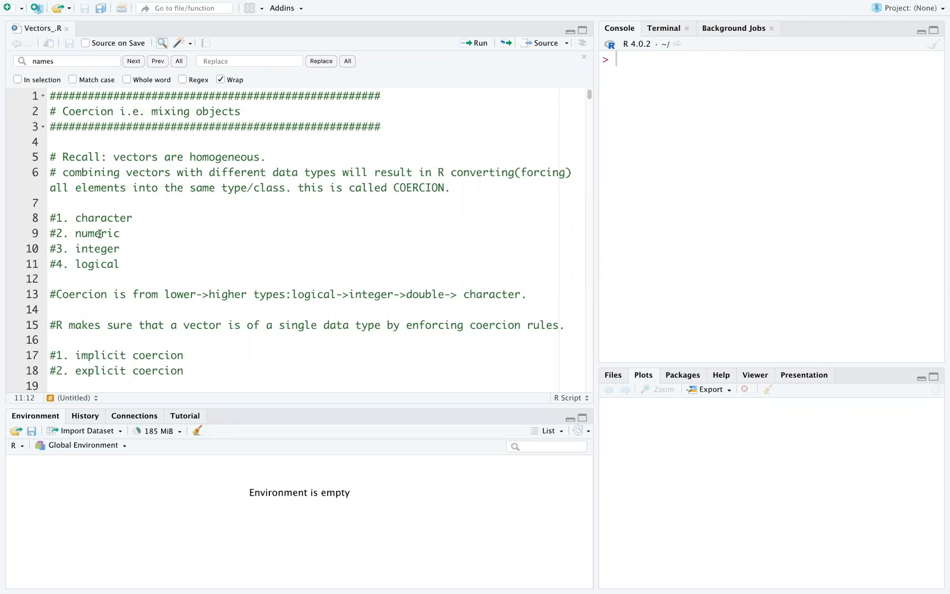
mouse_move(168, 235)
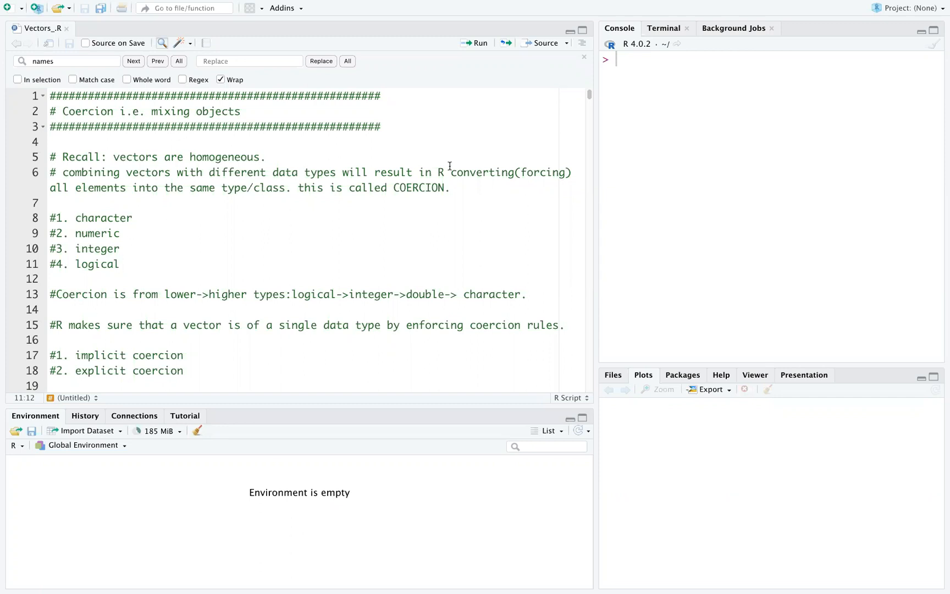
mouse_move(551, 158)
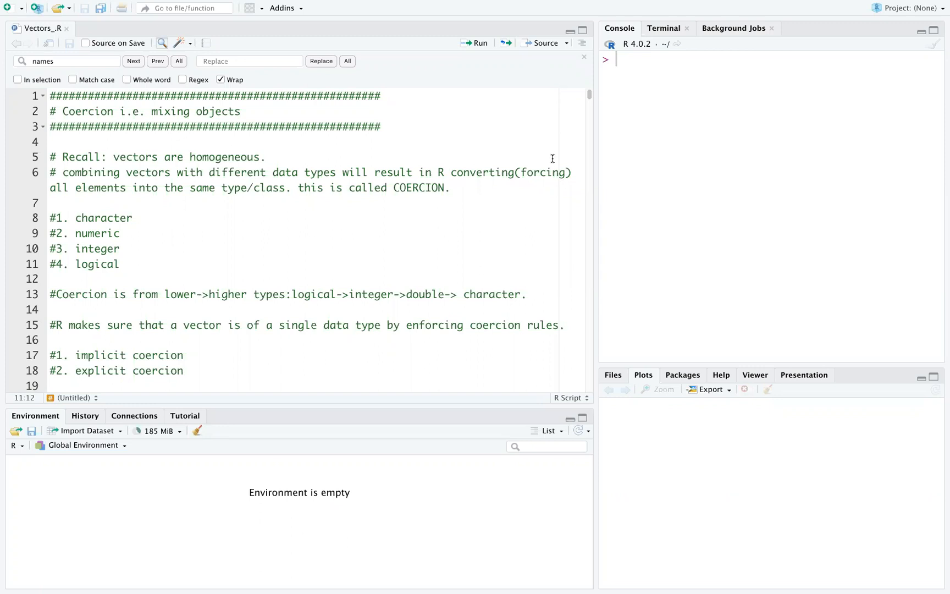
mouse_move(341, 217)
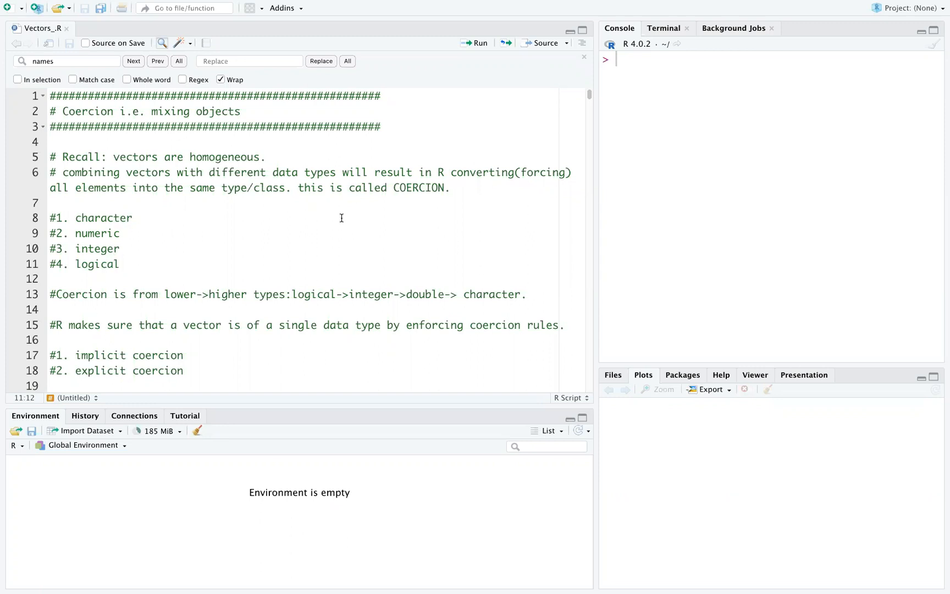
mouse_move(145, 248)
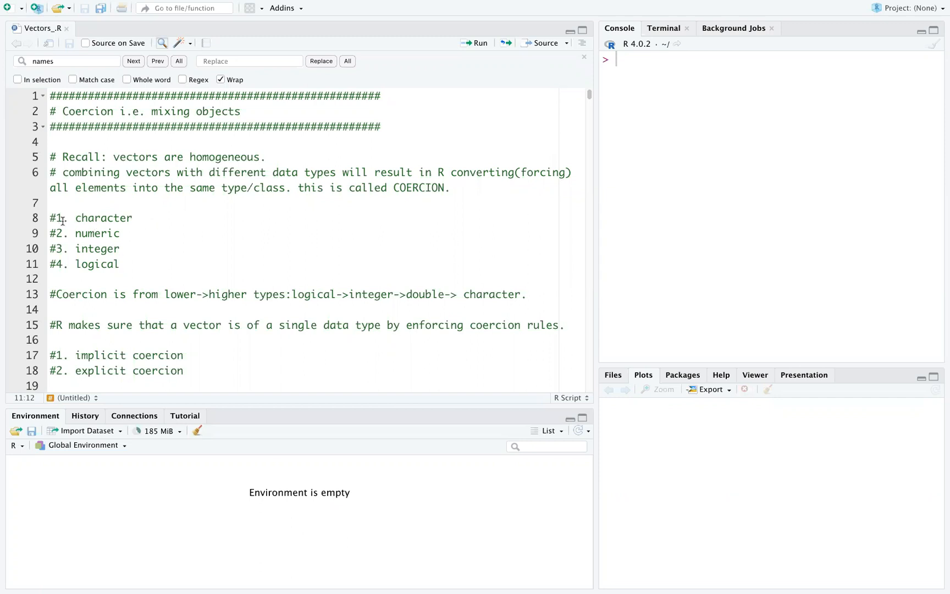
mouse_move(53, 245)
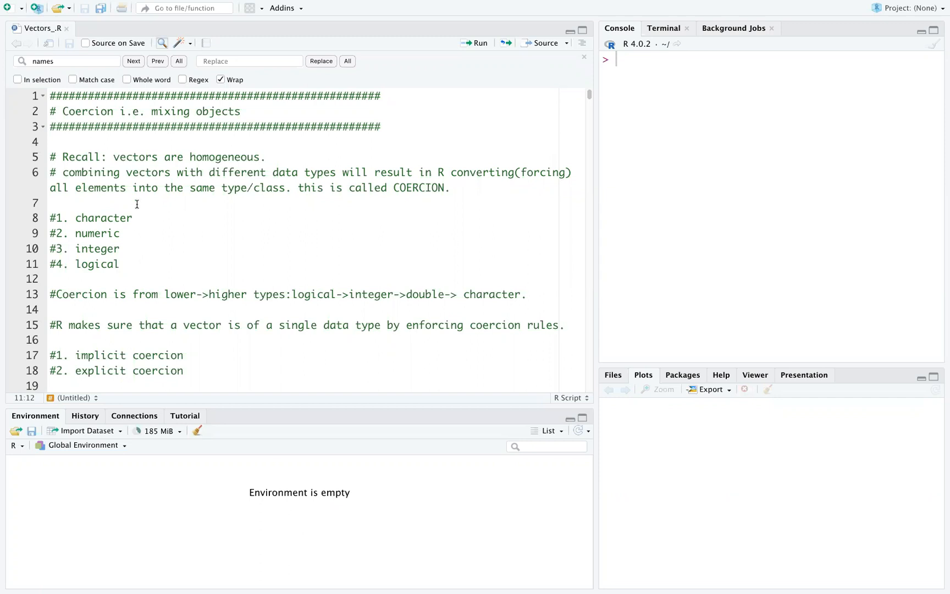
mouse_move(126, 236)
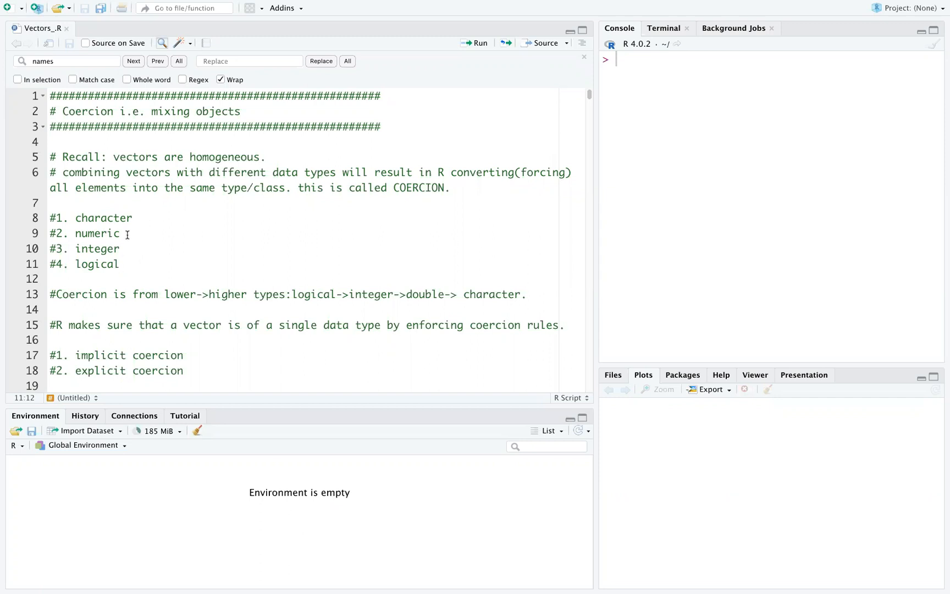
Review the numeric and logical entries in the data type list before the mixing example
left_click(134, 217)
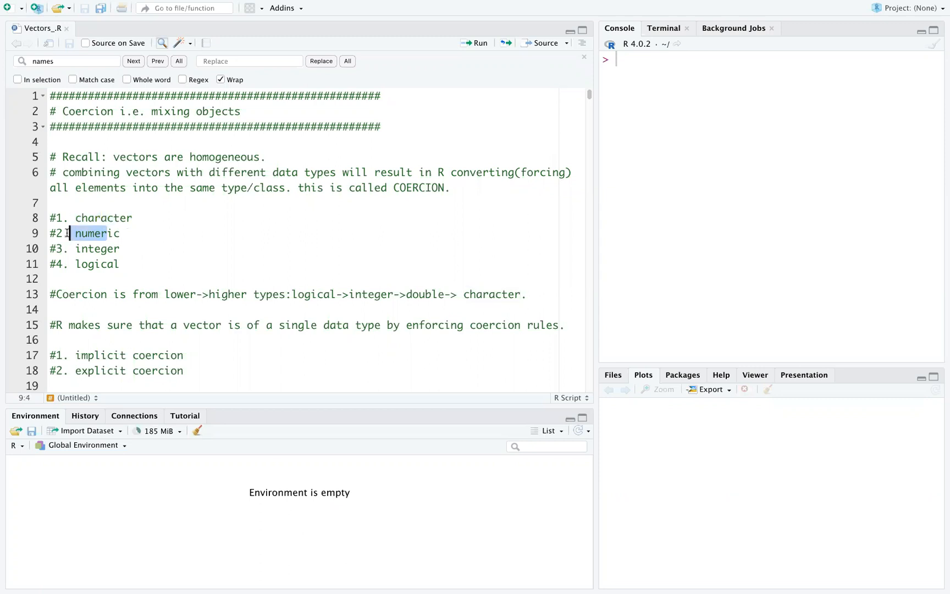
double_click(98, 263)
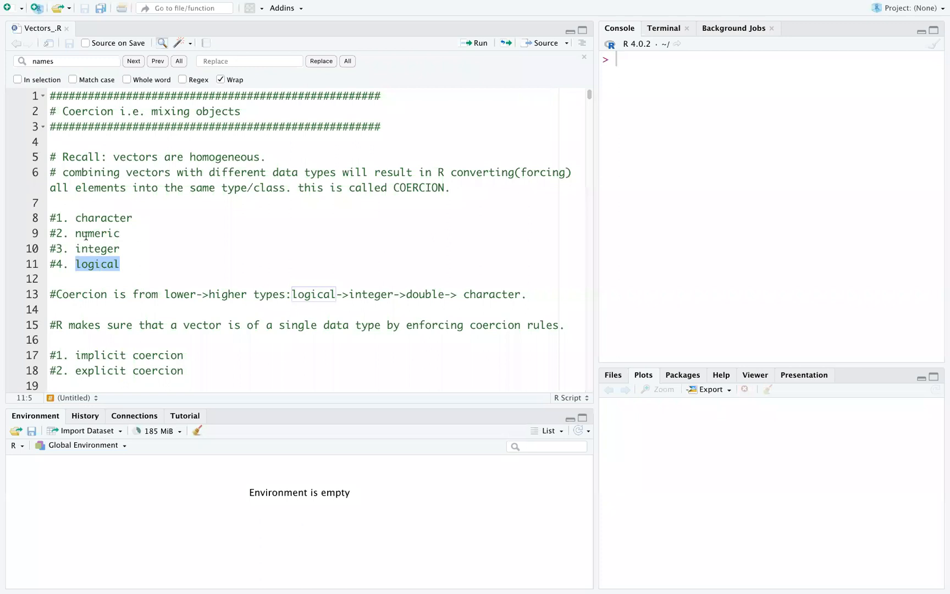
double_click(97, 233)
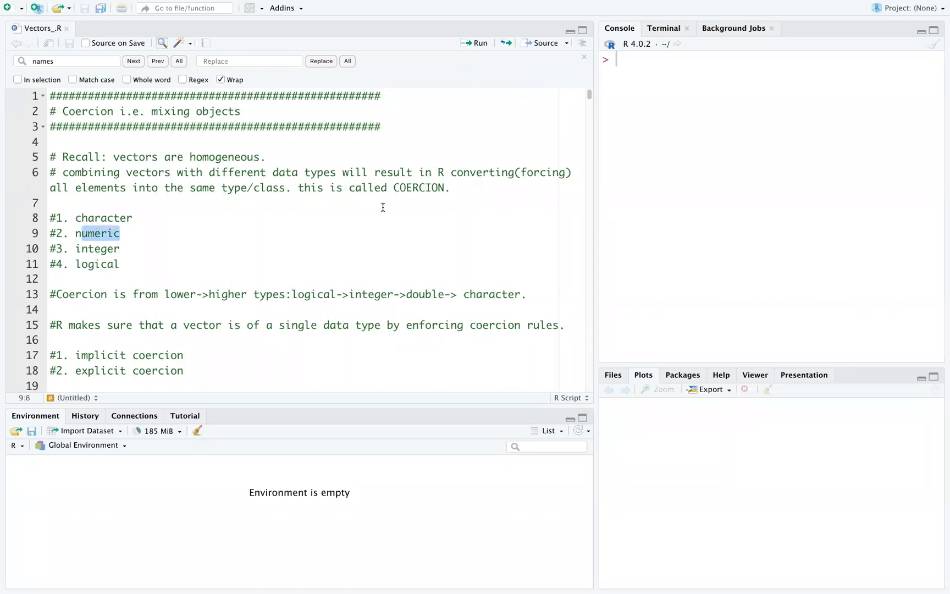
mouse_move(208, 352)
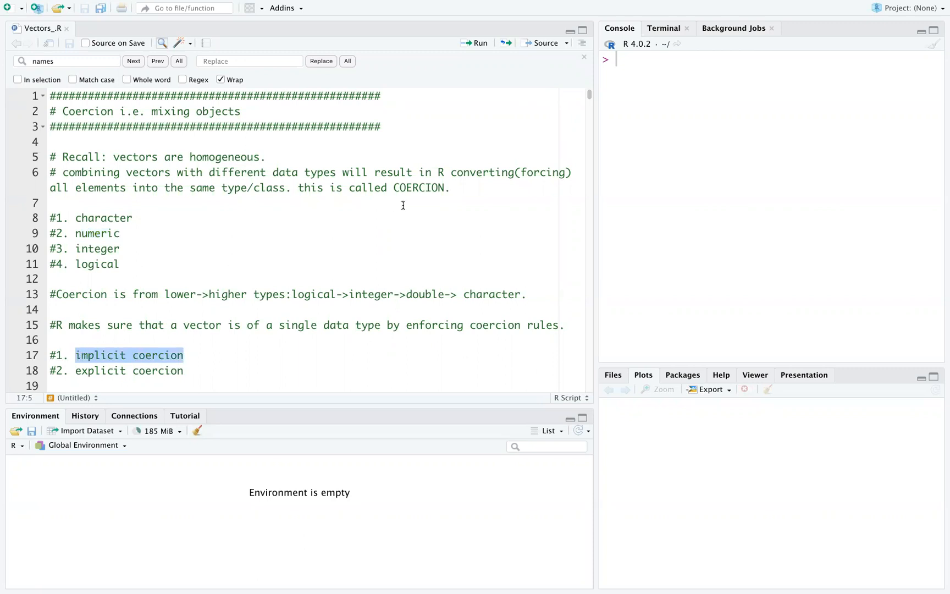
mouse_move(469, 180)
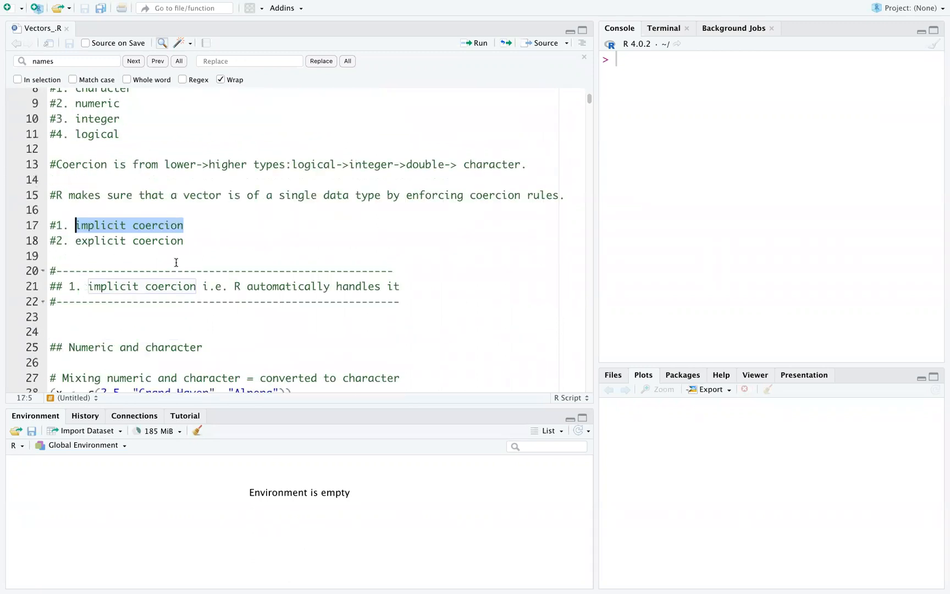
scroll("down", 3)
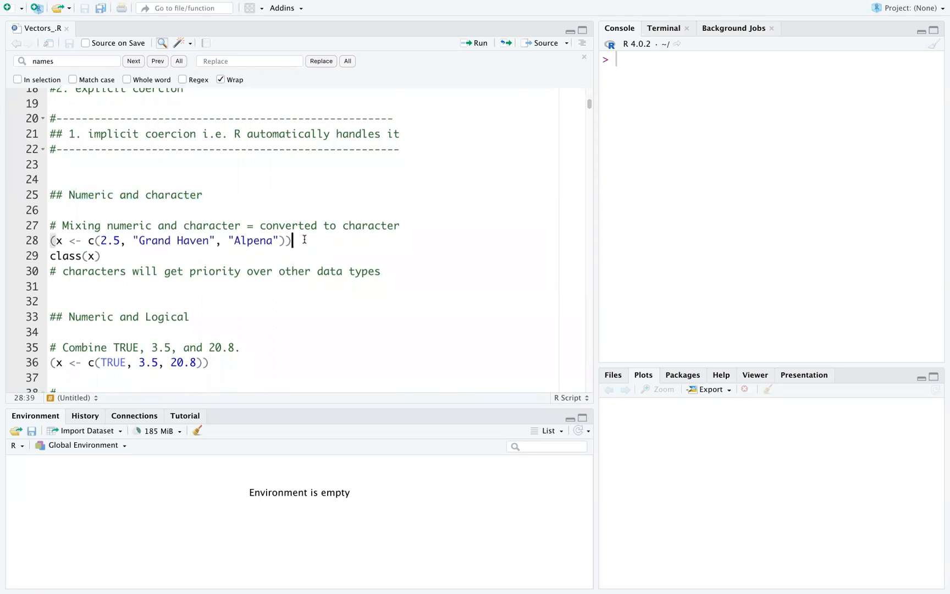
Run x <- c(2.5, "Grand Haven", "Alpena") and class(x), showing x as character
double_click(110, 241)
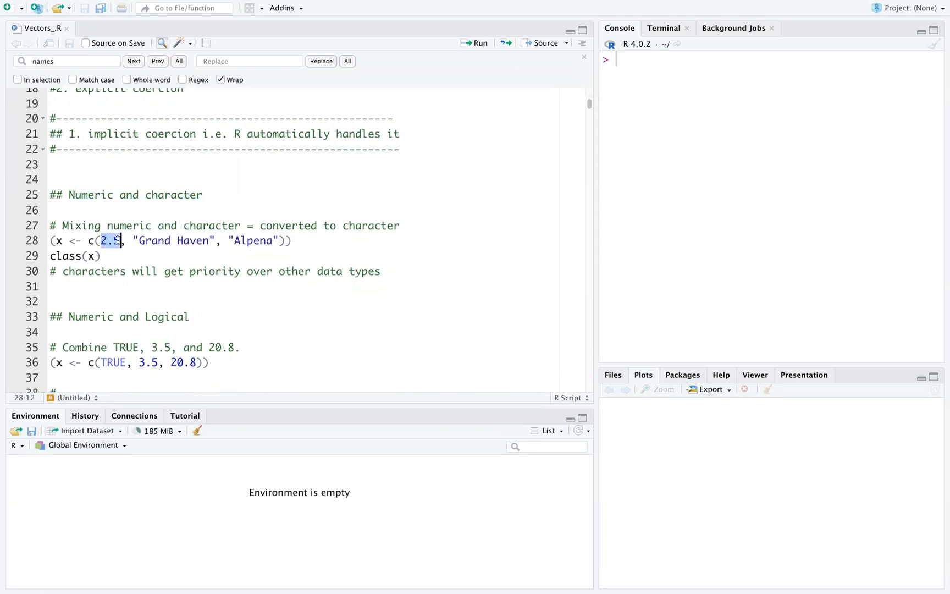
left_click_drag(134, 241, 215, 241)
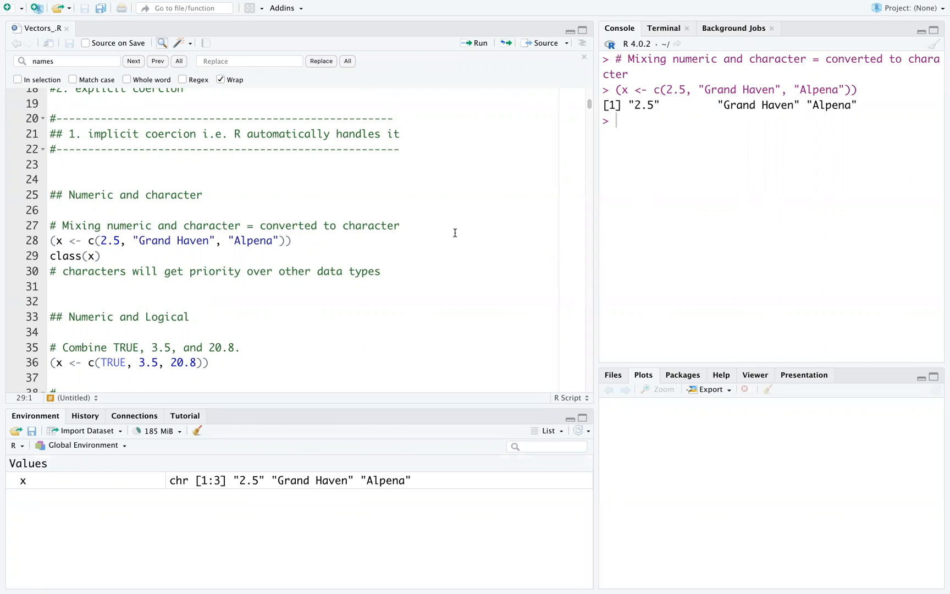
double_click(642, 104)
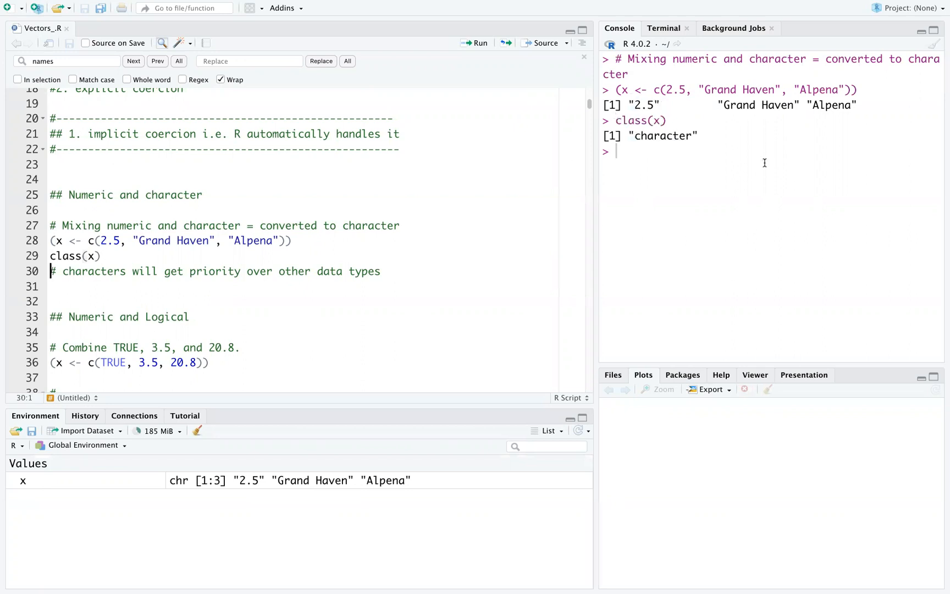
double_click(663, 135)
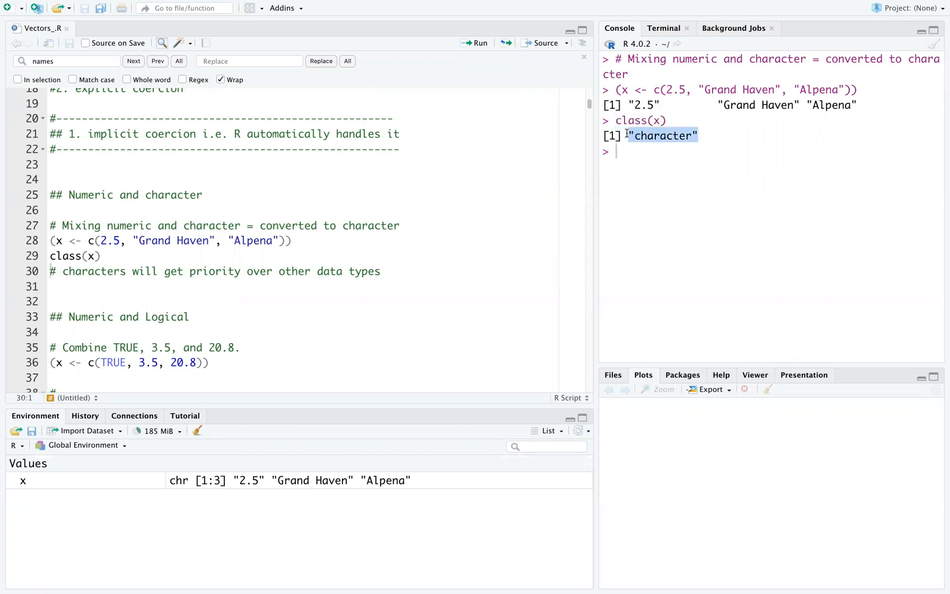
scroll("down", 3)
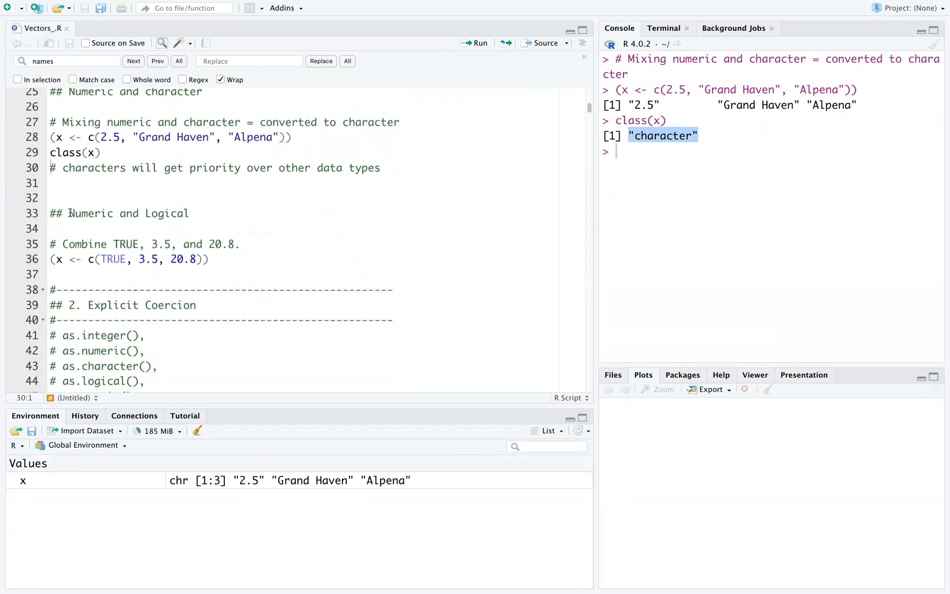
Point out TRUE in the Numeric and Logical example combining TRUE, 3.5 and 20.8
double_click(167, 214)
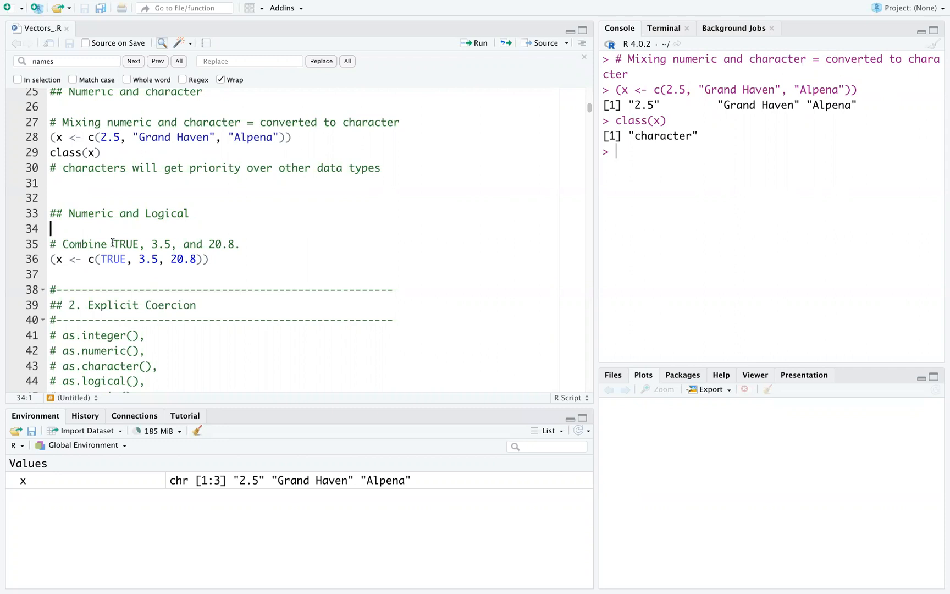
left_click(127, 244)
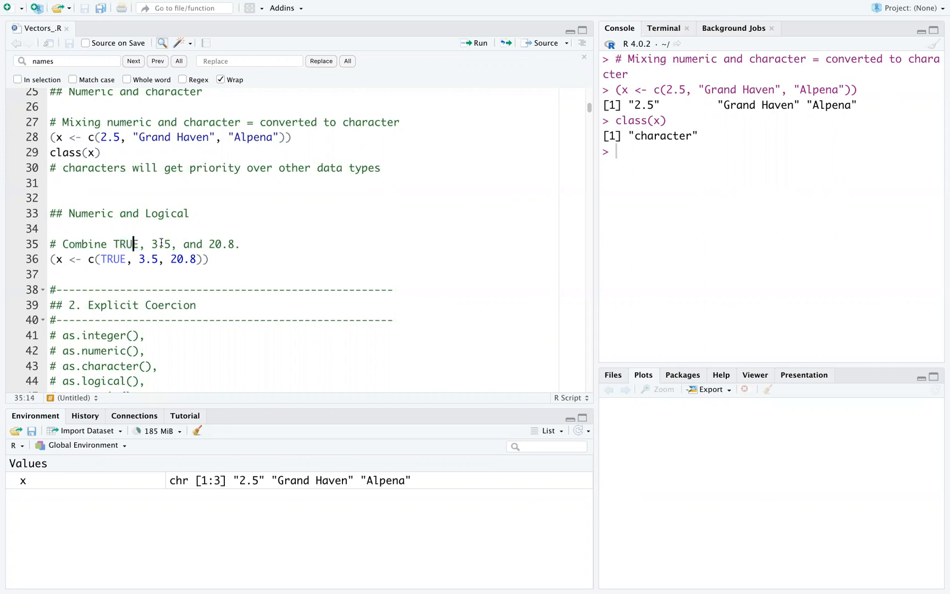
double_click(123, 245)
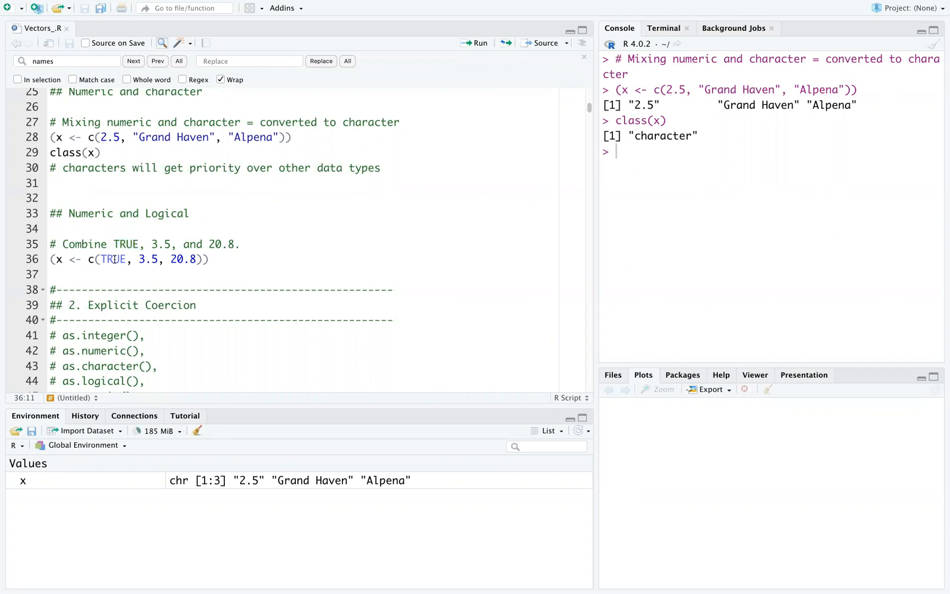
double_click(112, 258)
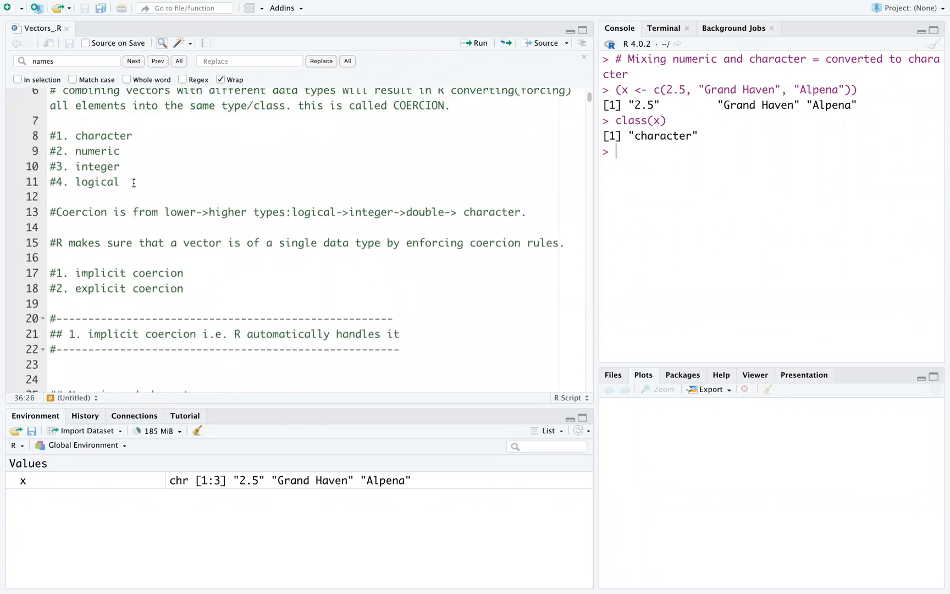
mouse_move(101, 180)
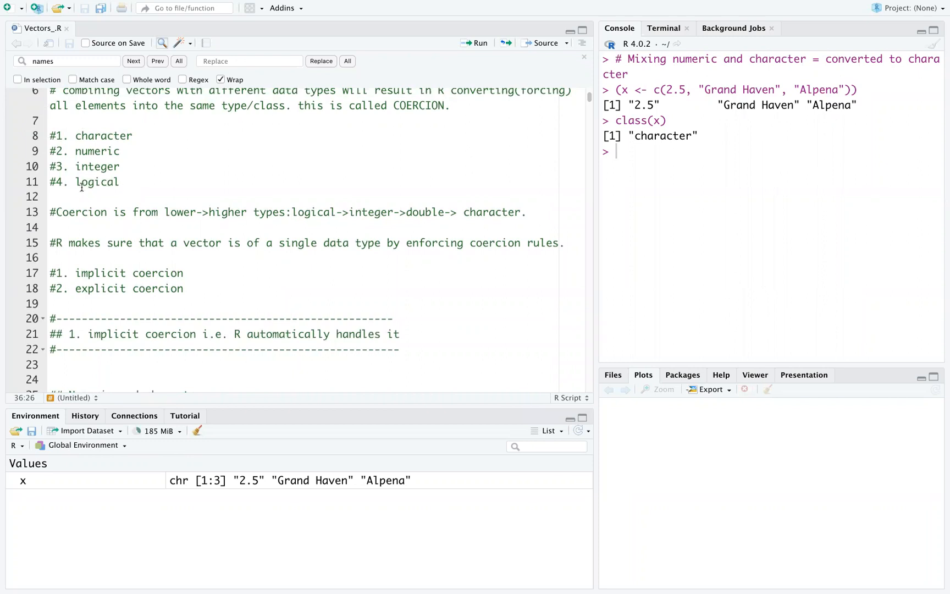
mouse_move(128, 150)
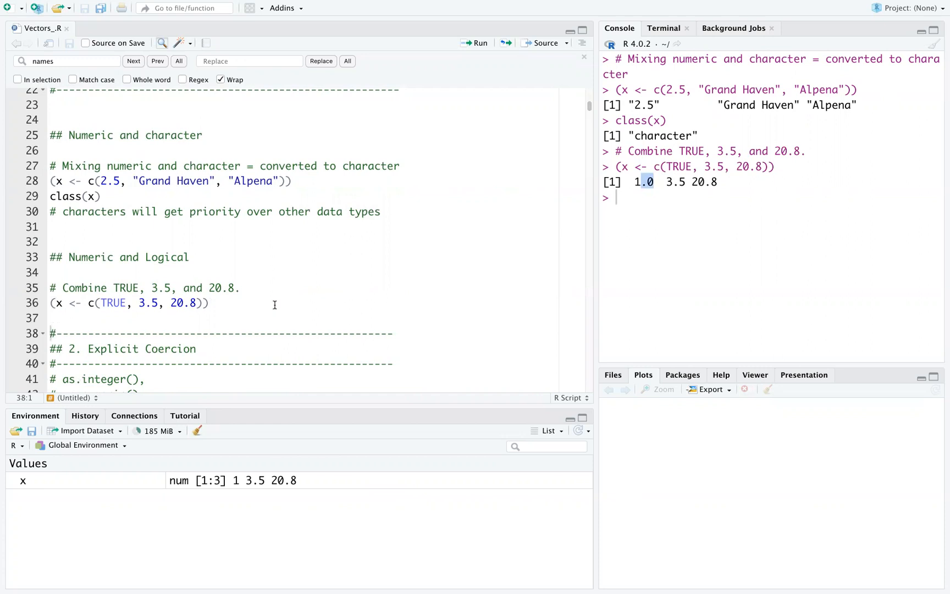
Run x <- c(0:3,5:7) under Explicit Coercion so x holds 0 1 2 3 5 6 7
scroll("down", 3)
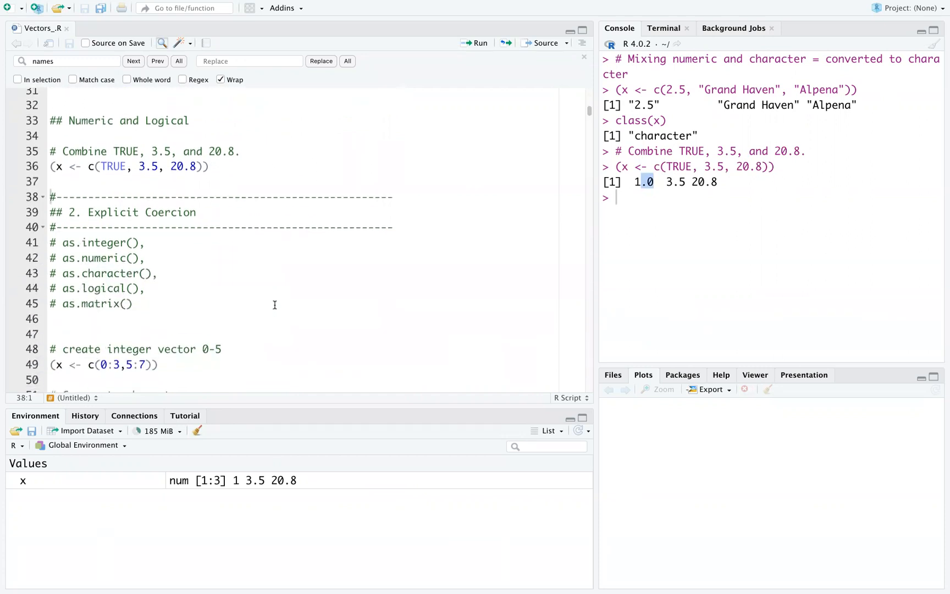
scroll("down", 3)
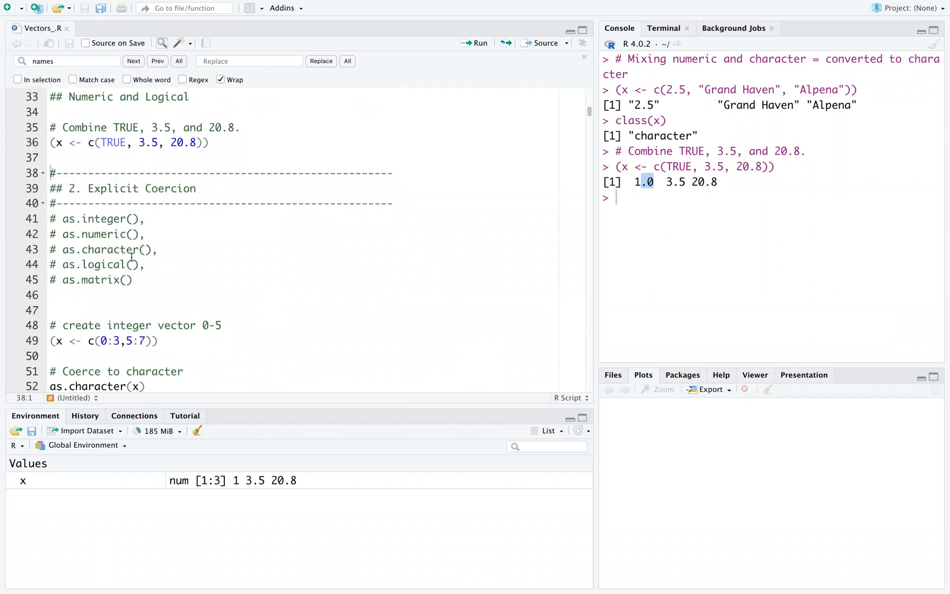
mouse_move(137, 311)
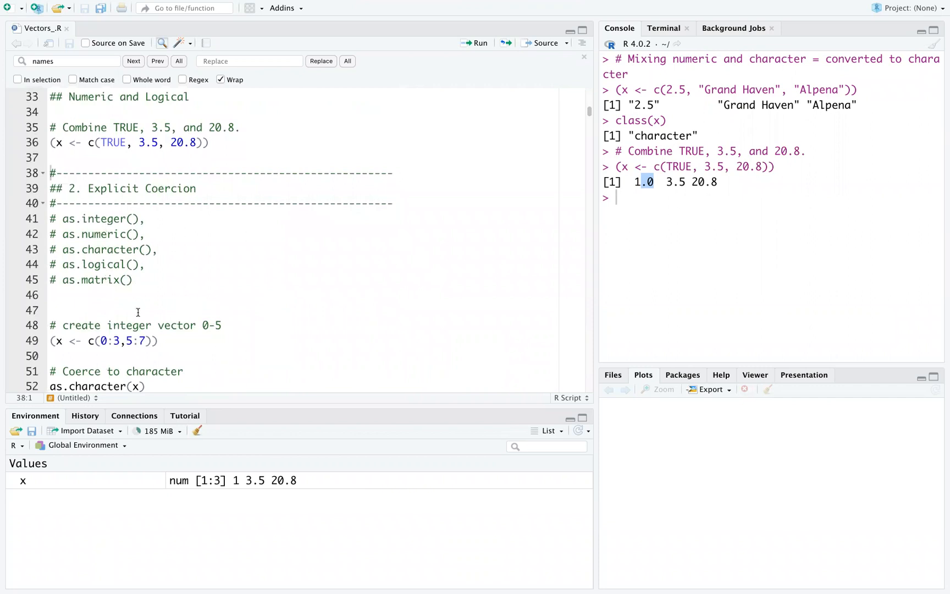
scroll("down", 3)
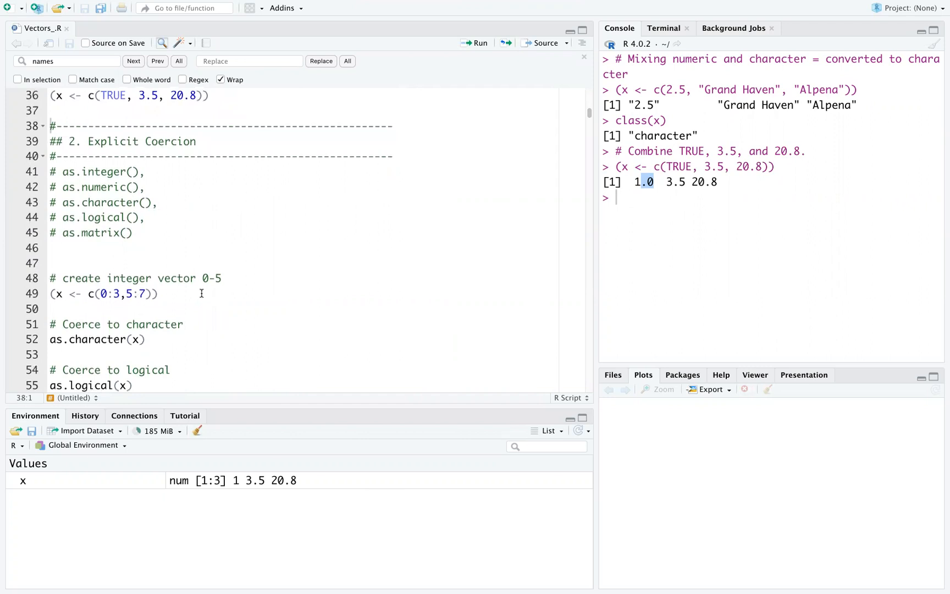
scroll("down", 3)
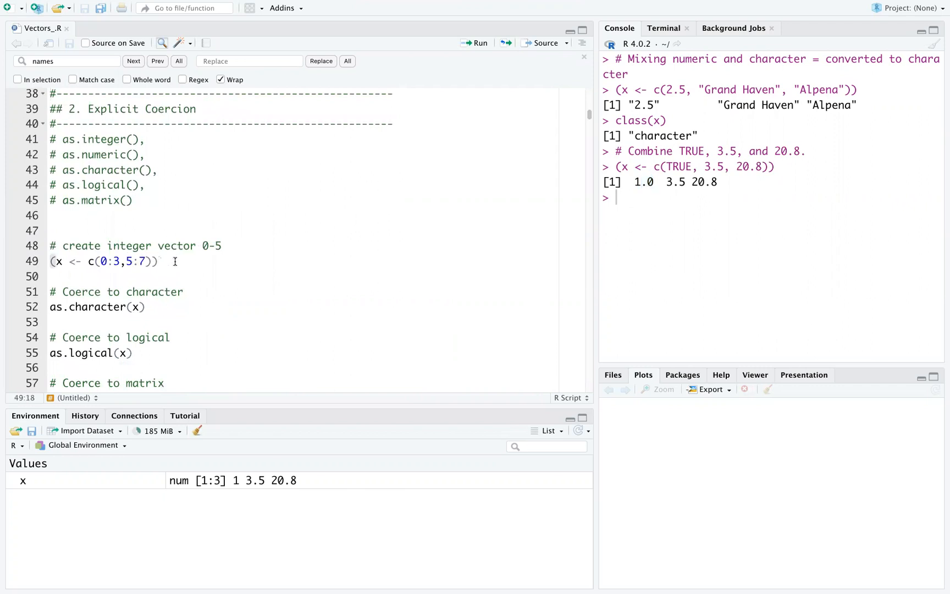
left_click(478, 43)
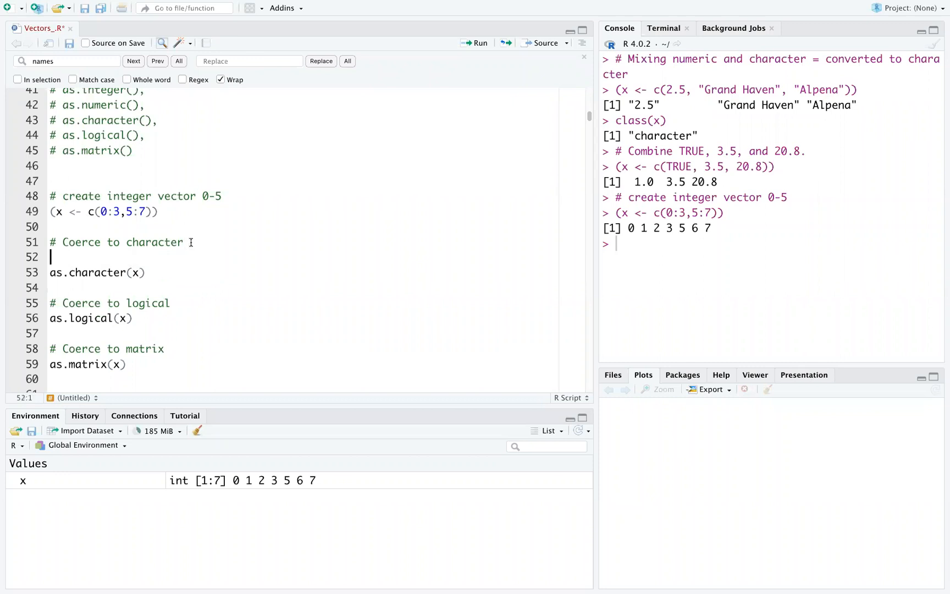
Run as.character(x), giving the quoted digits "0" through "7"
type("as.")
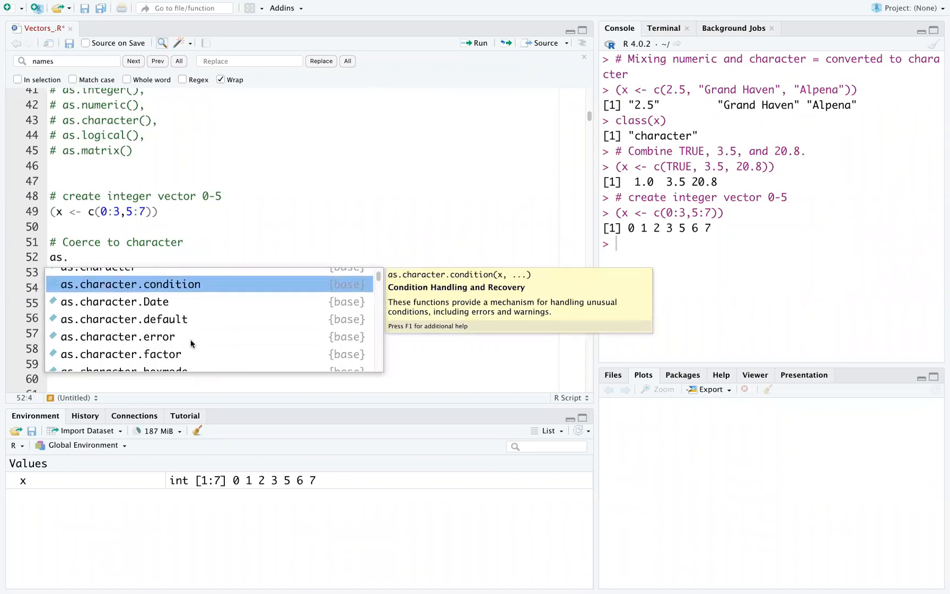
scroll("down", 3)
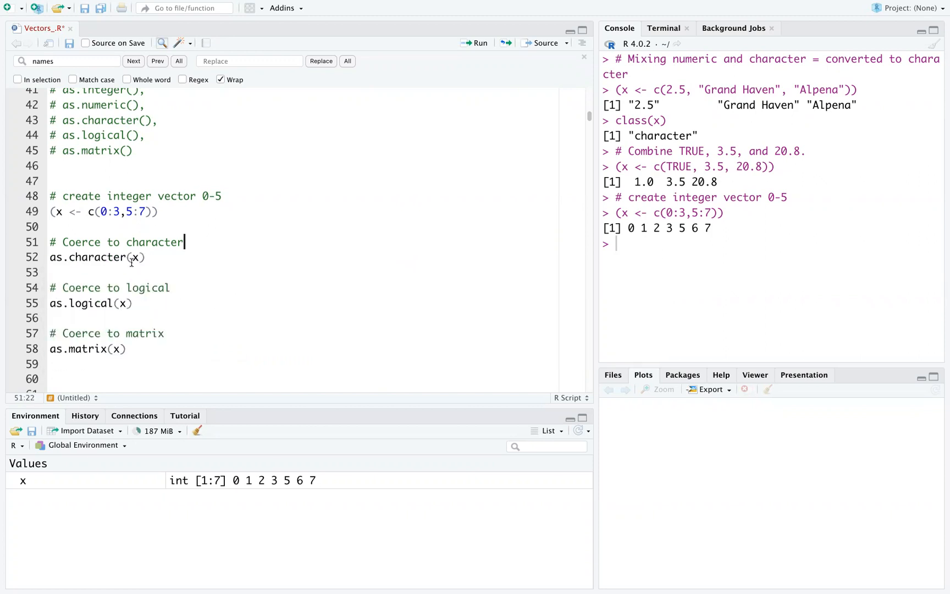
left_click(150, 257)
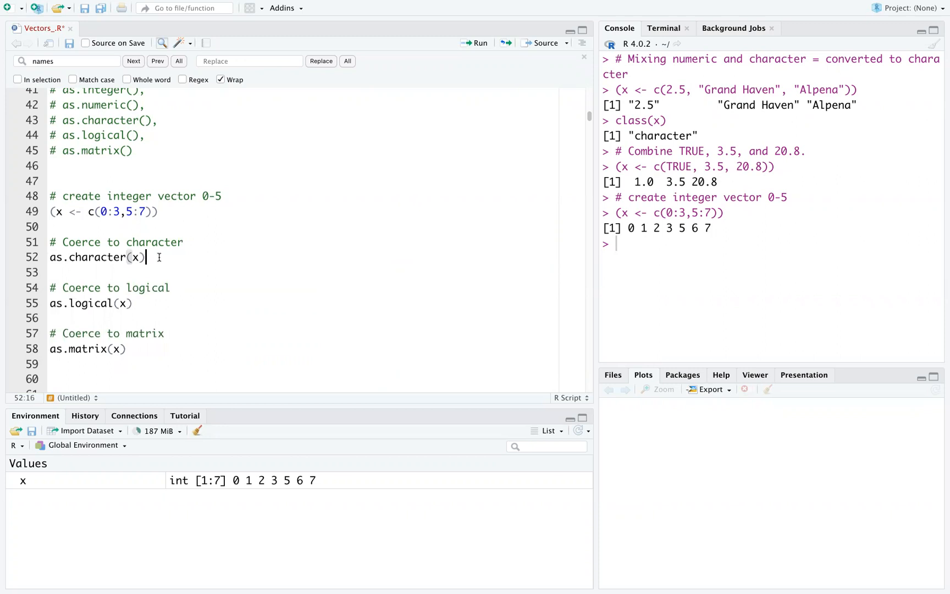
left_click(478, 43)
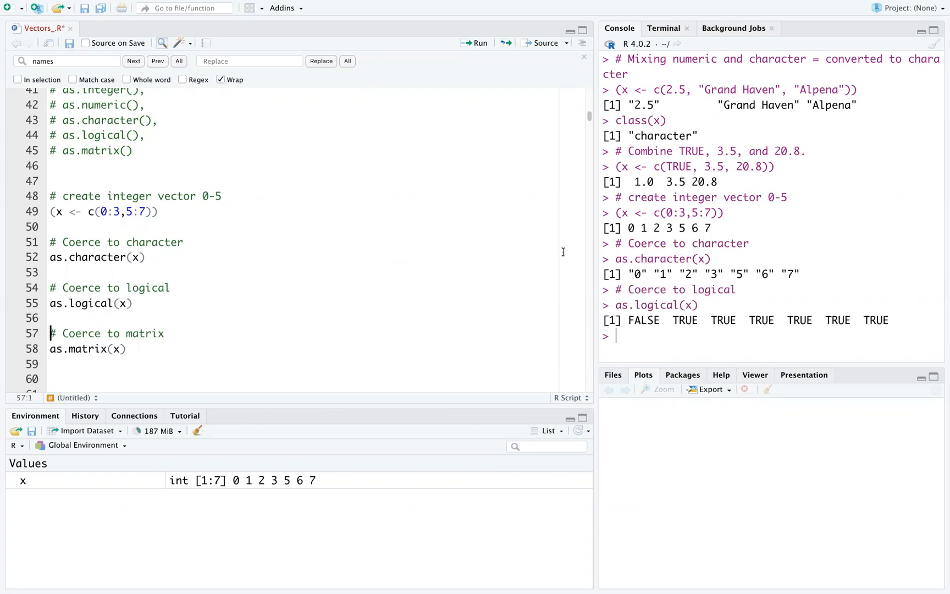
Run as.logical(x), giving FALSE for the 0 followed by six TRUEs
double_click(643, 320)
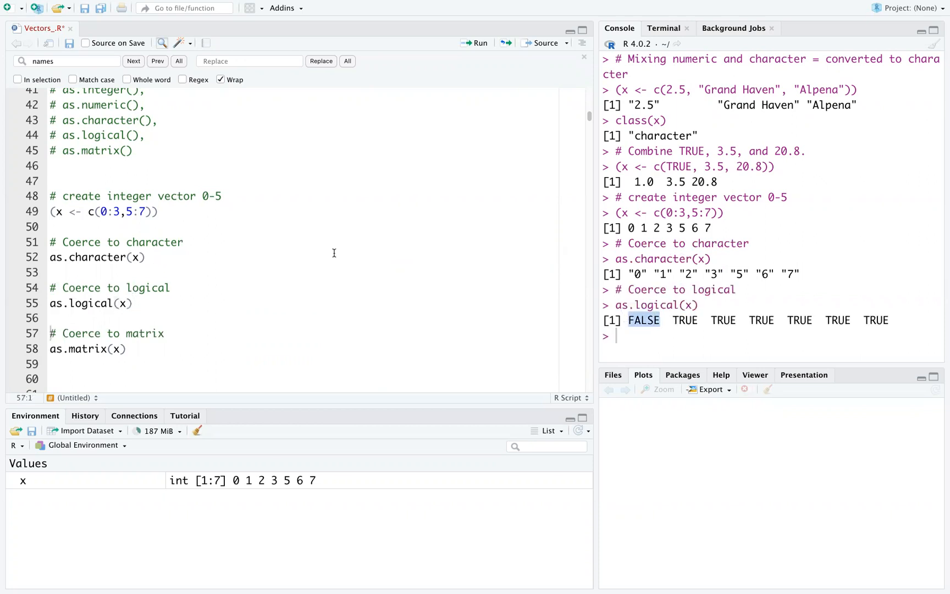
left_click(103, 211)
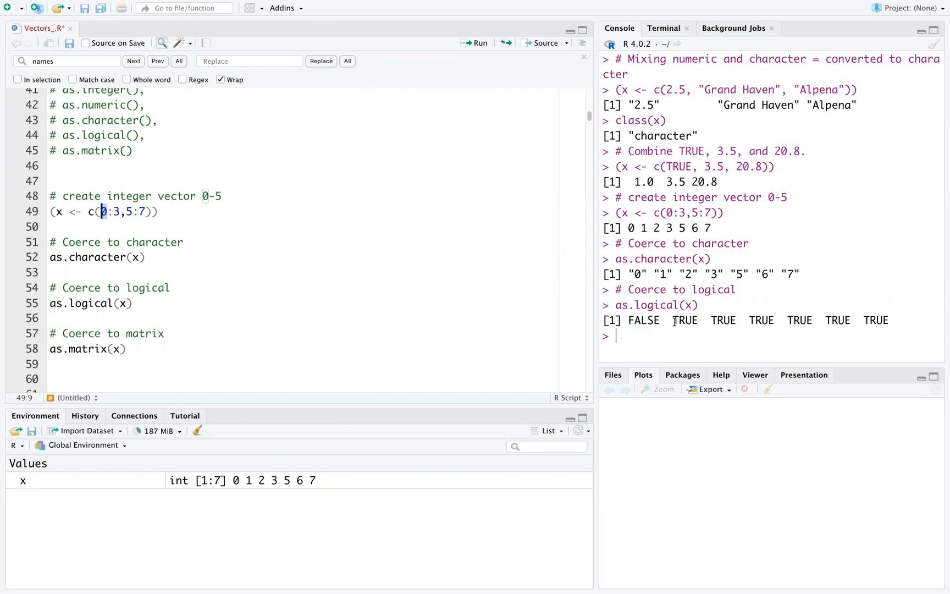
left_click_drag(673, 320, 891, 320)
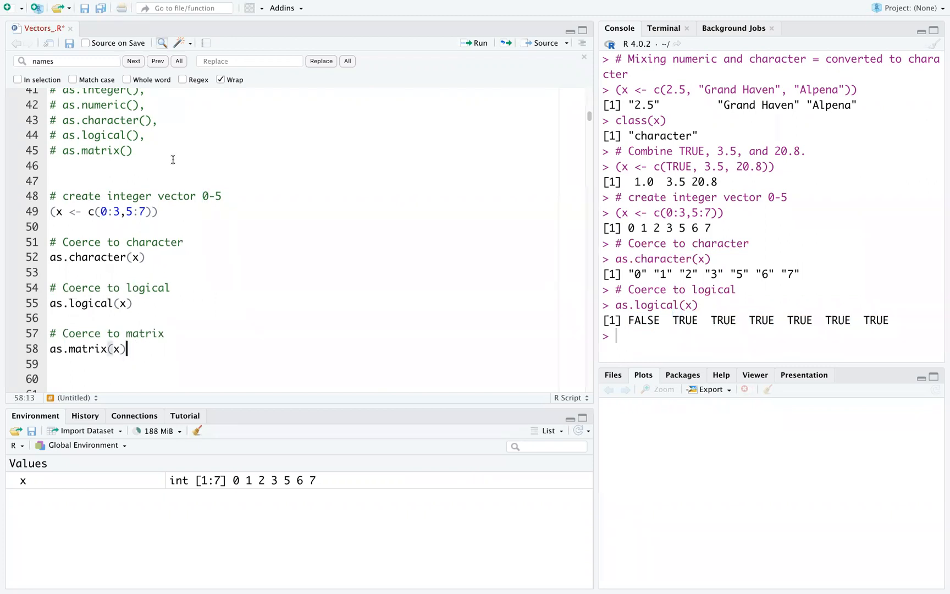
mouse_move(135, 348)
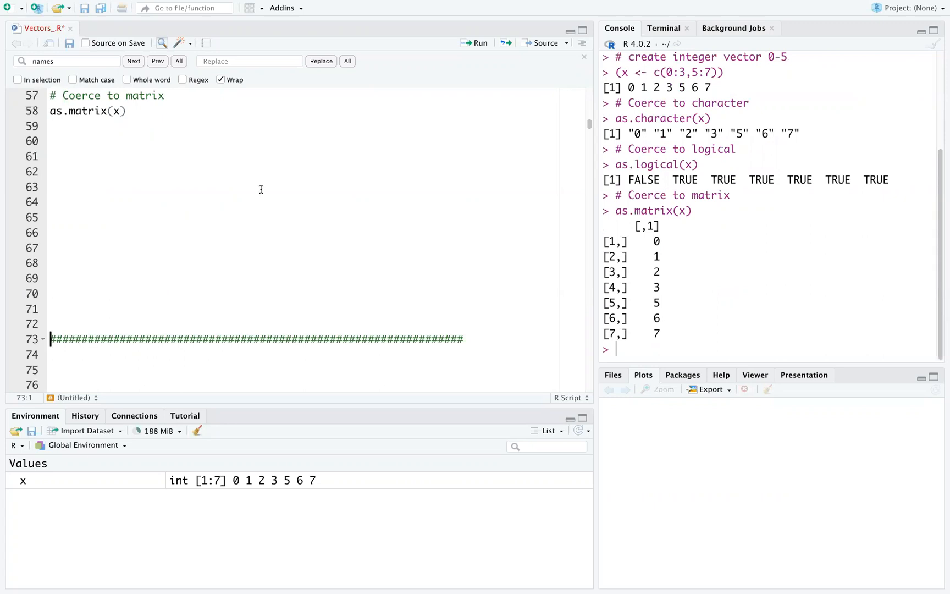
Run as.matrix(x), printing a seven-row single-column matrix of 0 1 2 3 5 6 7
left_click(51, 186)
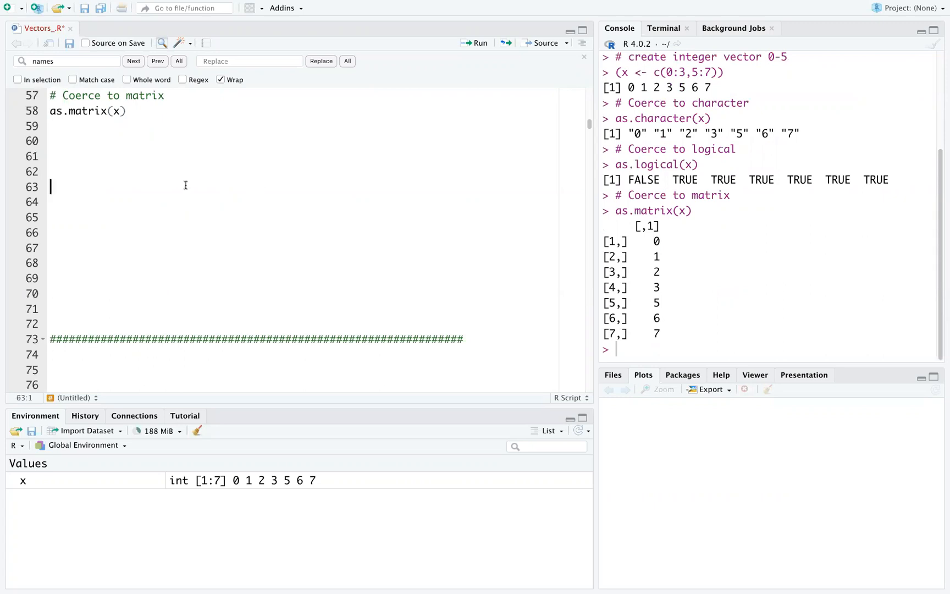
mouse_move(669, 78)
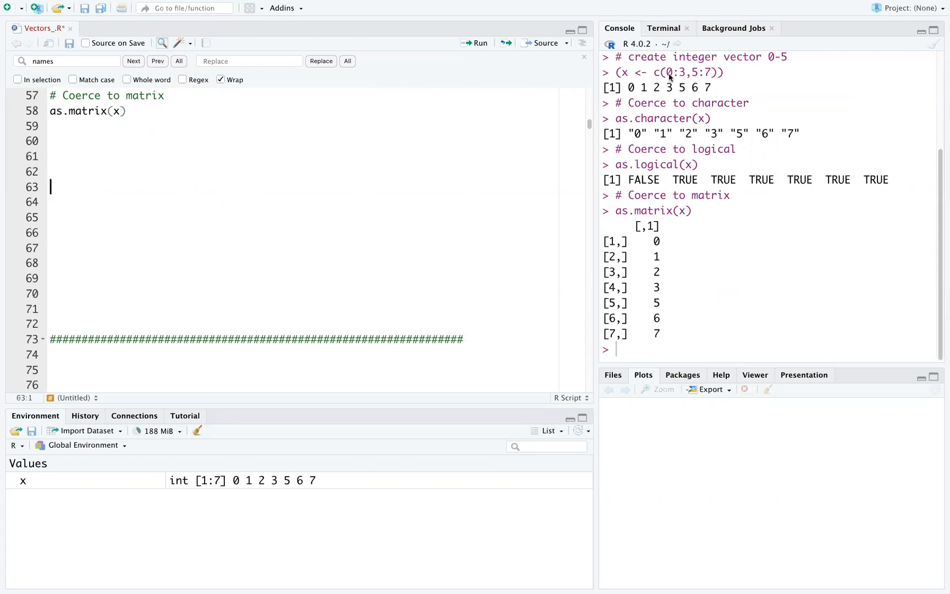